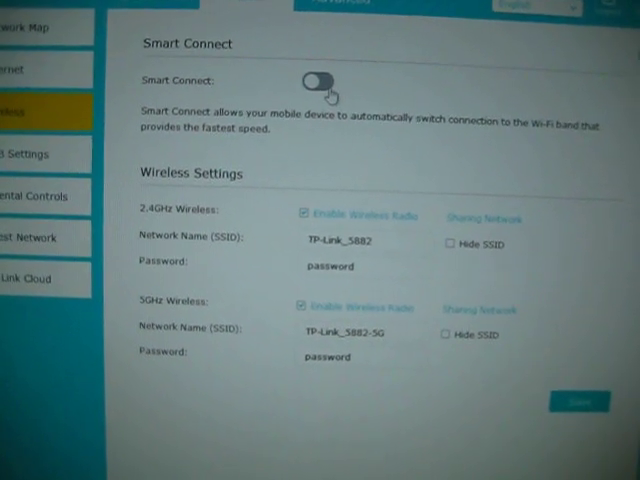
# - Toggle Smart Connect on, then off, leaving the 5GHz SSID as TP-Link_5882
pyautogui.scroll(3)
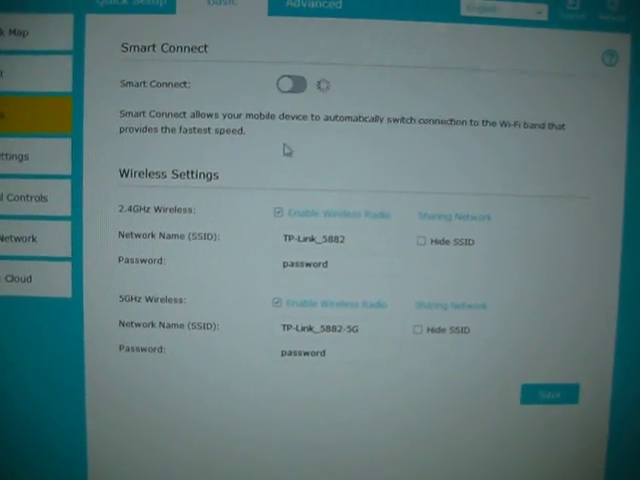
pyautogui.click(292, 85)
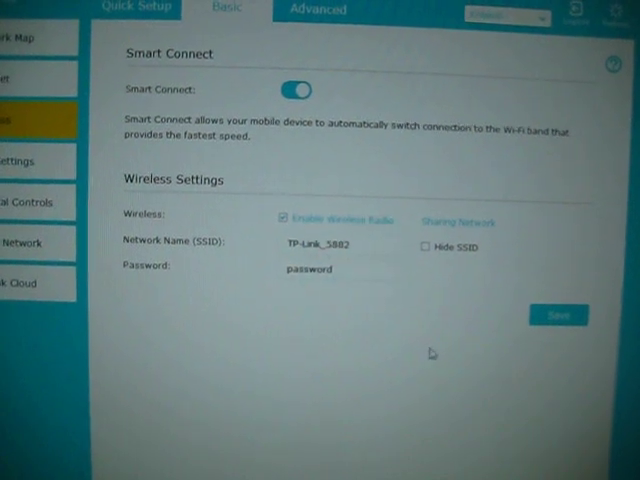
pyautogui.scroll(-3)
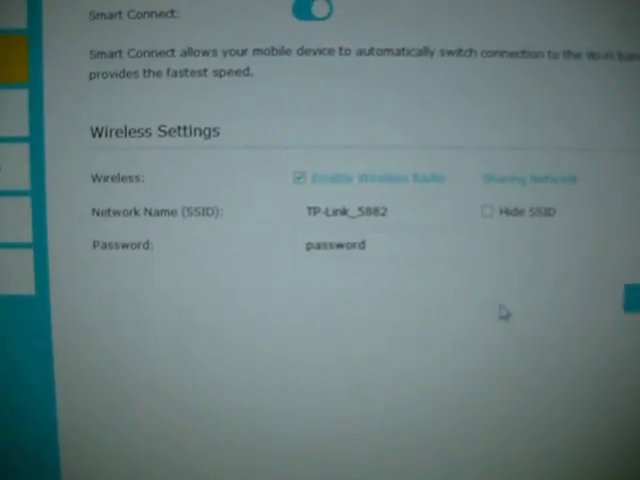
pyautogui.scroll(3)
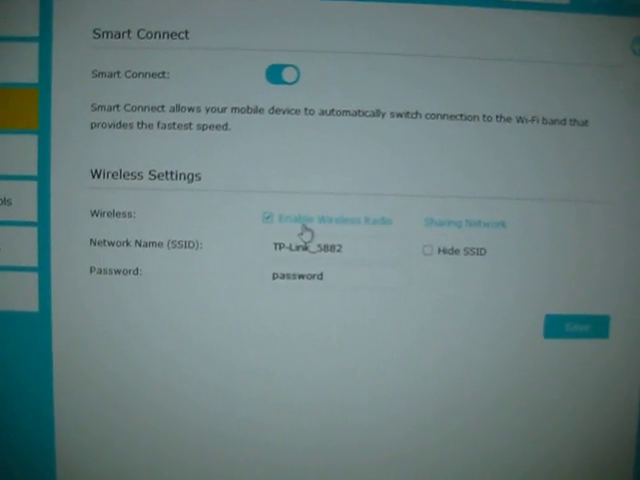
pyautogui.click(283, 74)
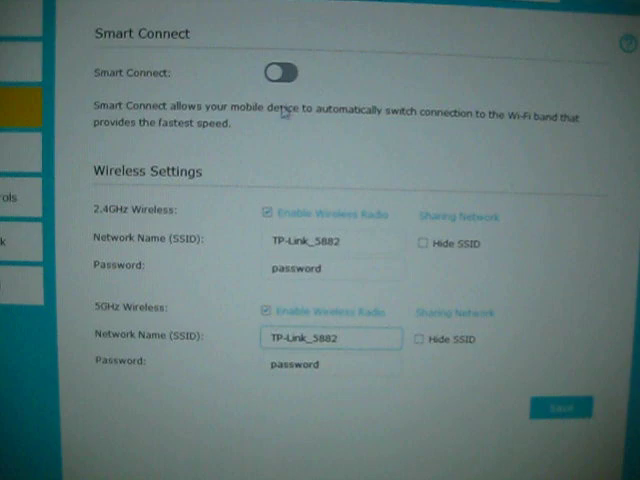
# - Append -5G to the 5GHz Network Name so it reads TP-Link_5882-5G
pyautogui.click(330, 340)
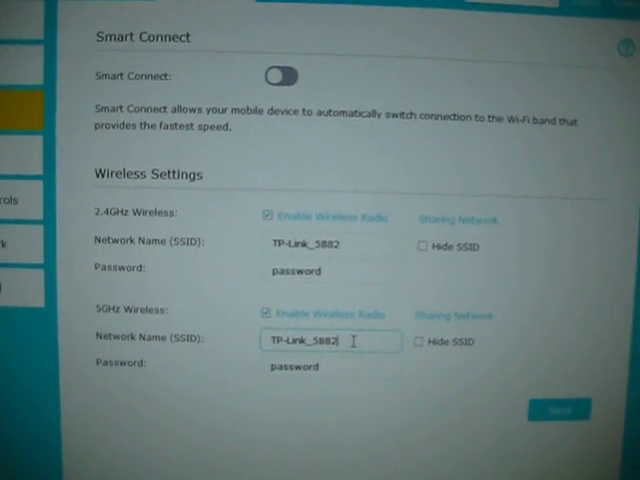
pyautogui.scroll(-3)
pyautogui.write('-')
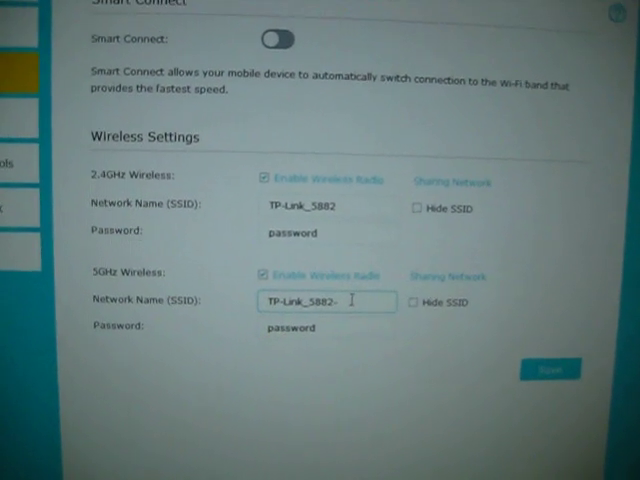
pyautogui.write('5')
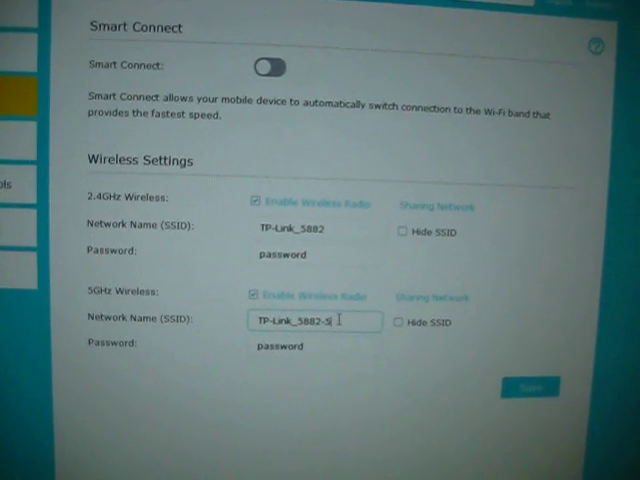
pyautogui.write('G')
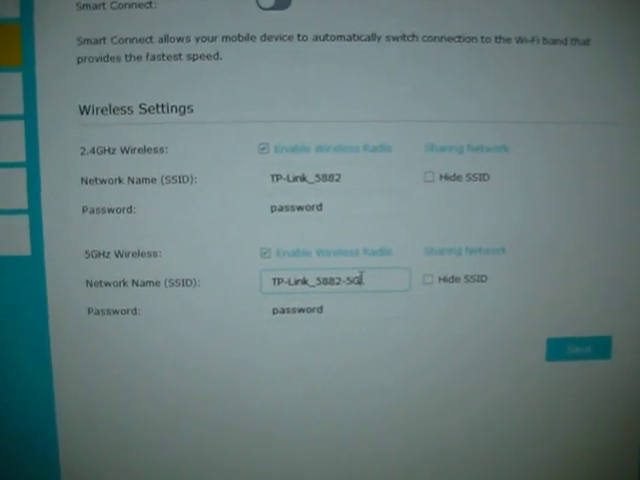